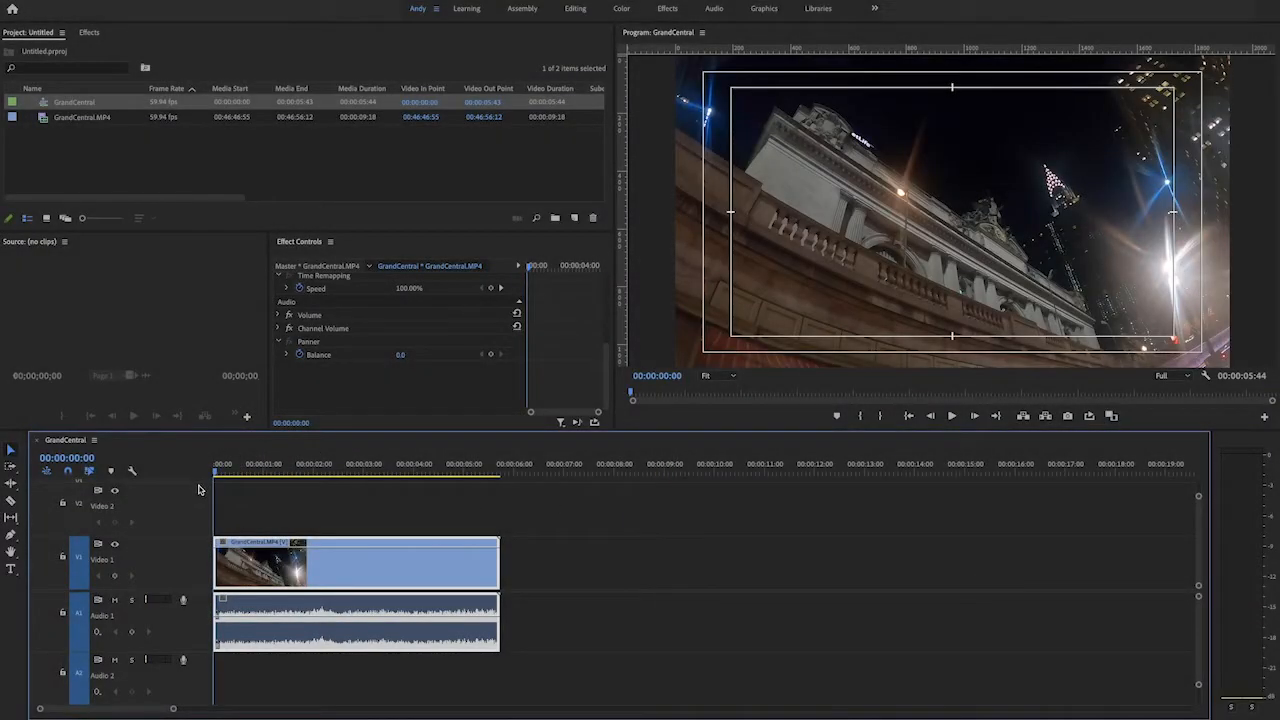
Step: Scrub through the Grand Central clip to inspect its fisheye distortion
click(240, 465)
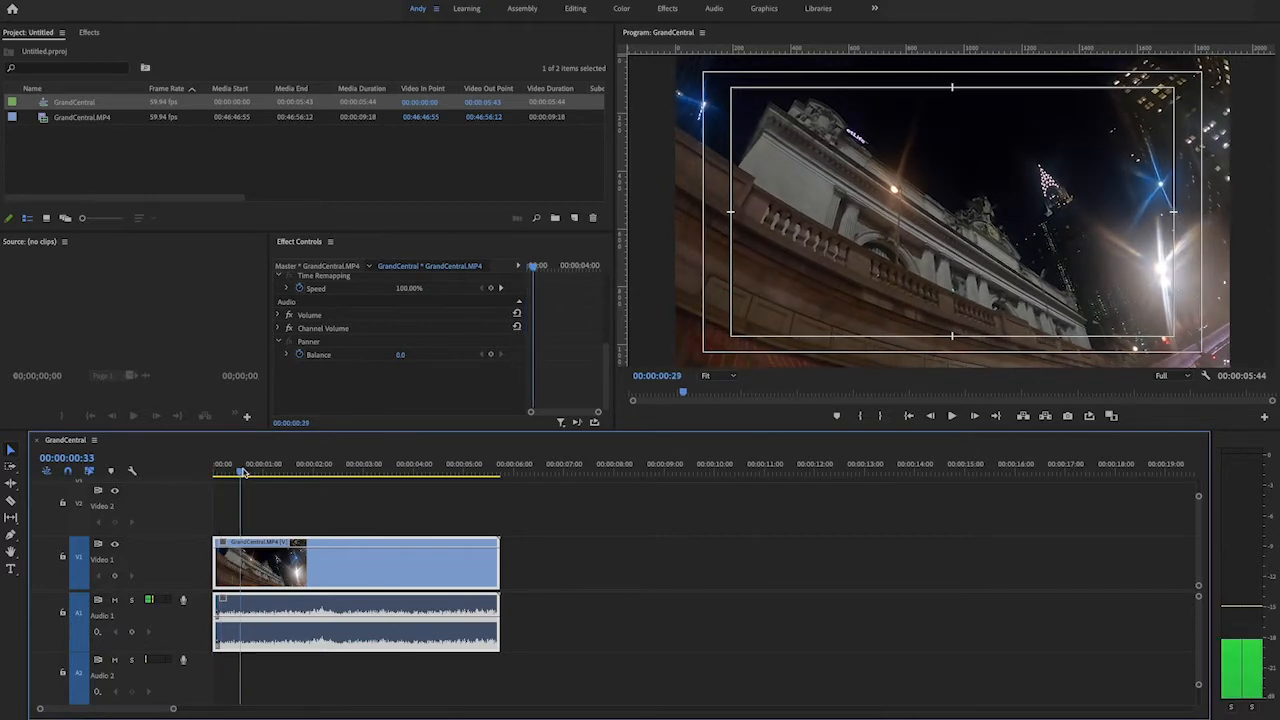
click(438, 465)
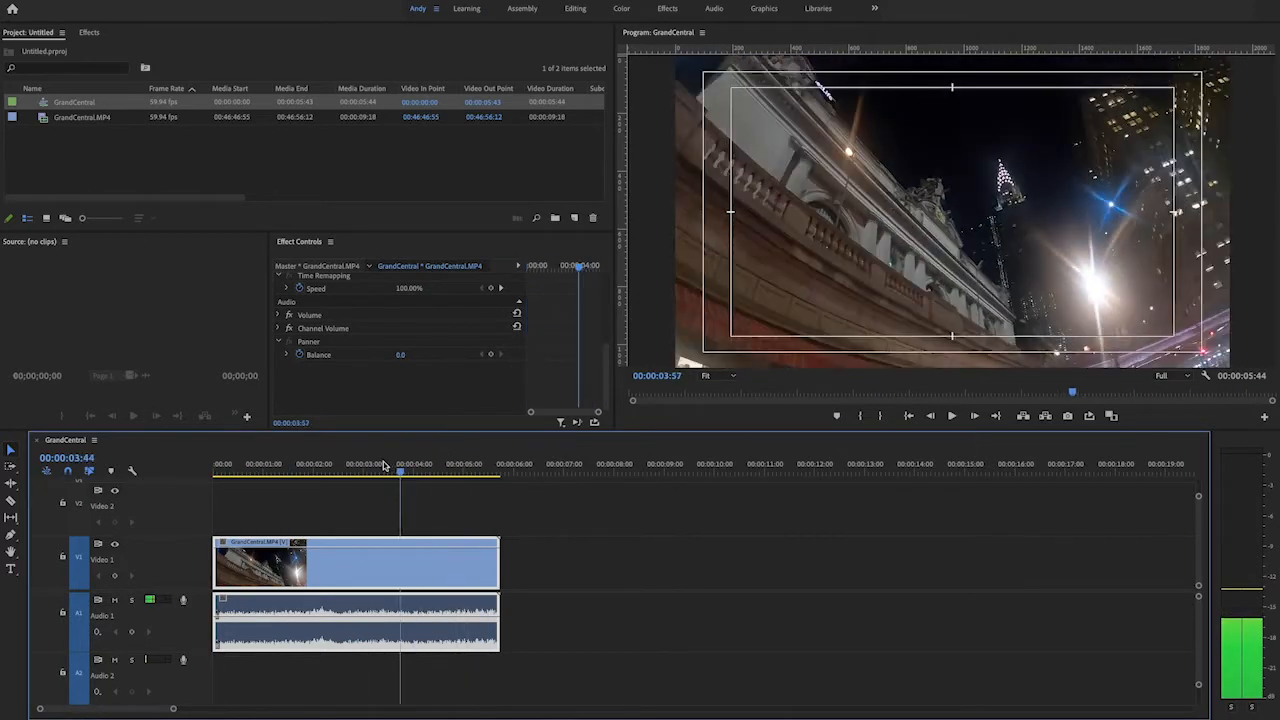
click(372, 464)
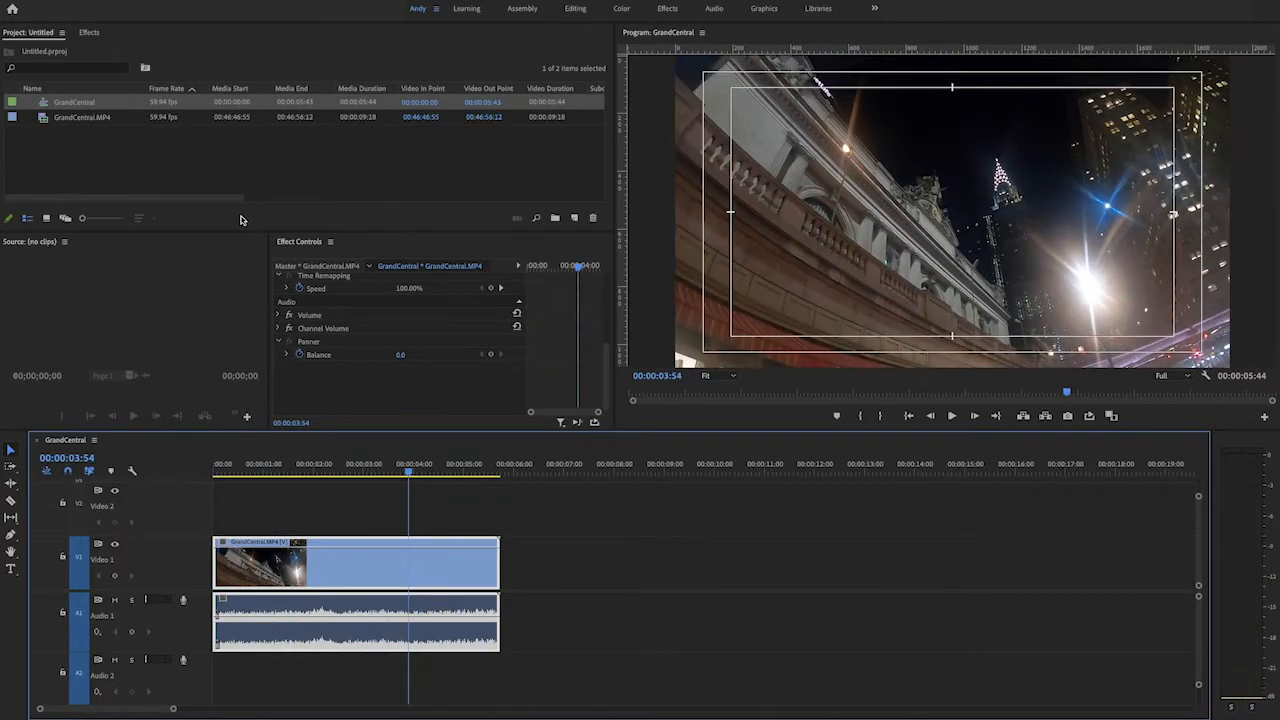
Step: Search the Effects panel for 'lens' and scroll to the Lens Distortion presets
click(89, 32)
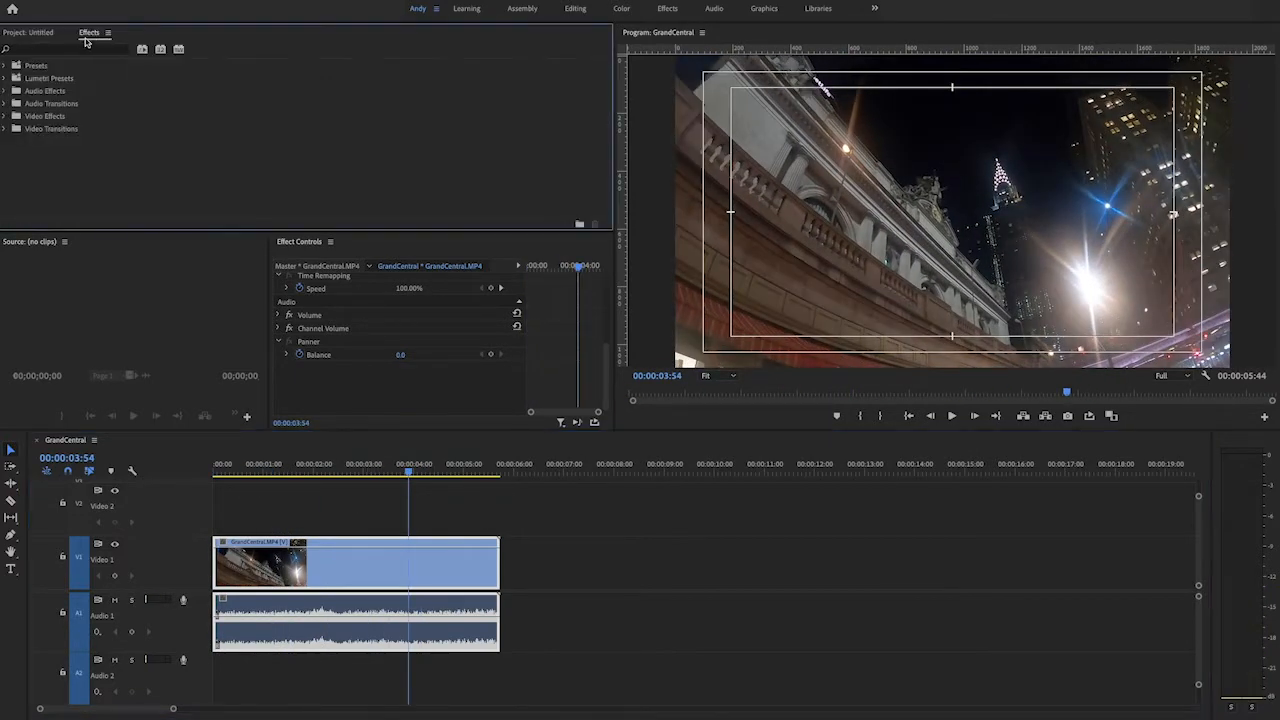
text(lens)
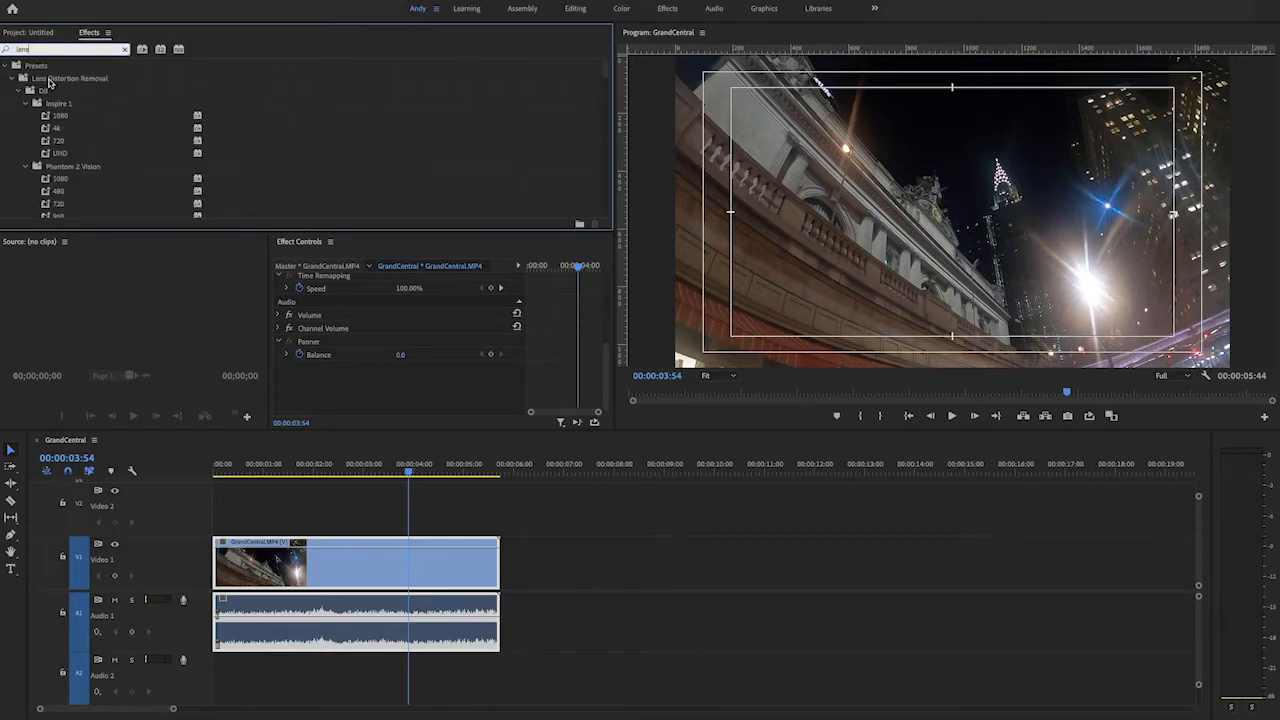
scroll(down, 3)
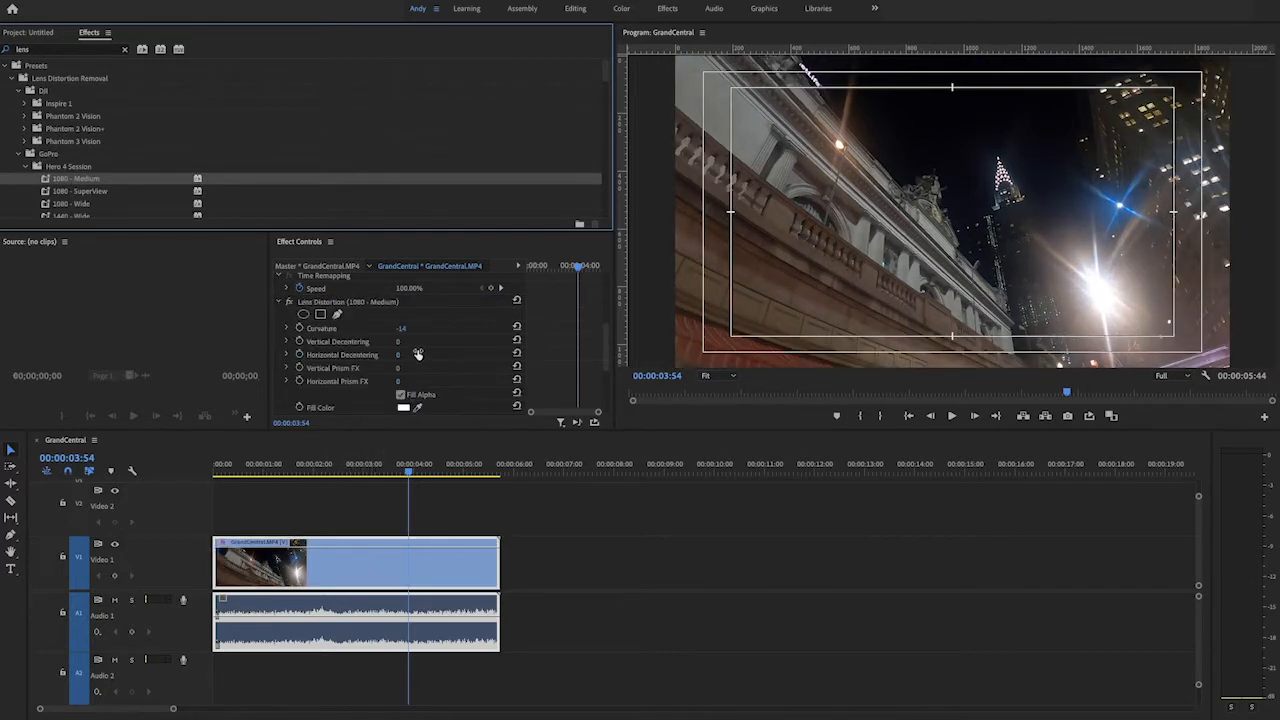
Step: Scrub Curvature from -10 to -17, then check an earlier frame of the clip
drag(405, 328, 430, 328)
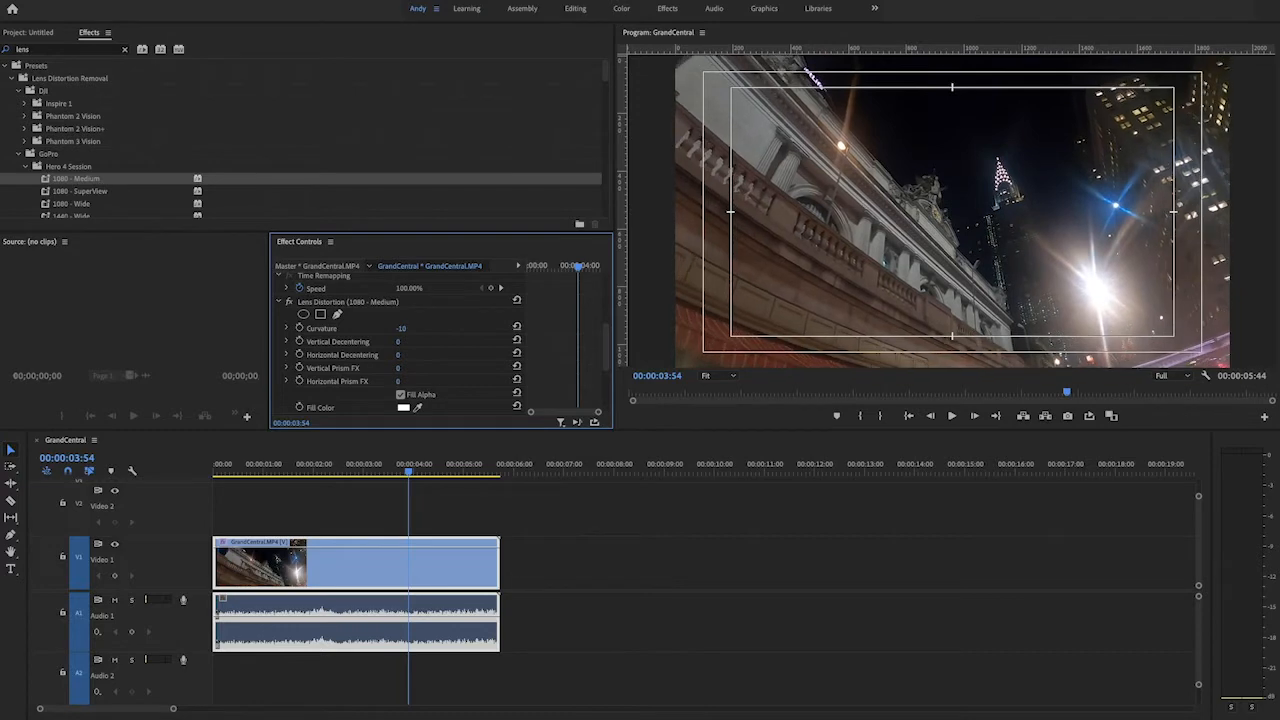
drag(410, 328, 395, 328)
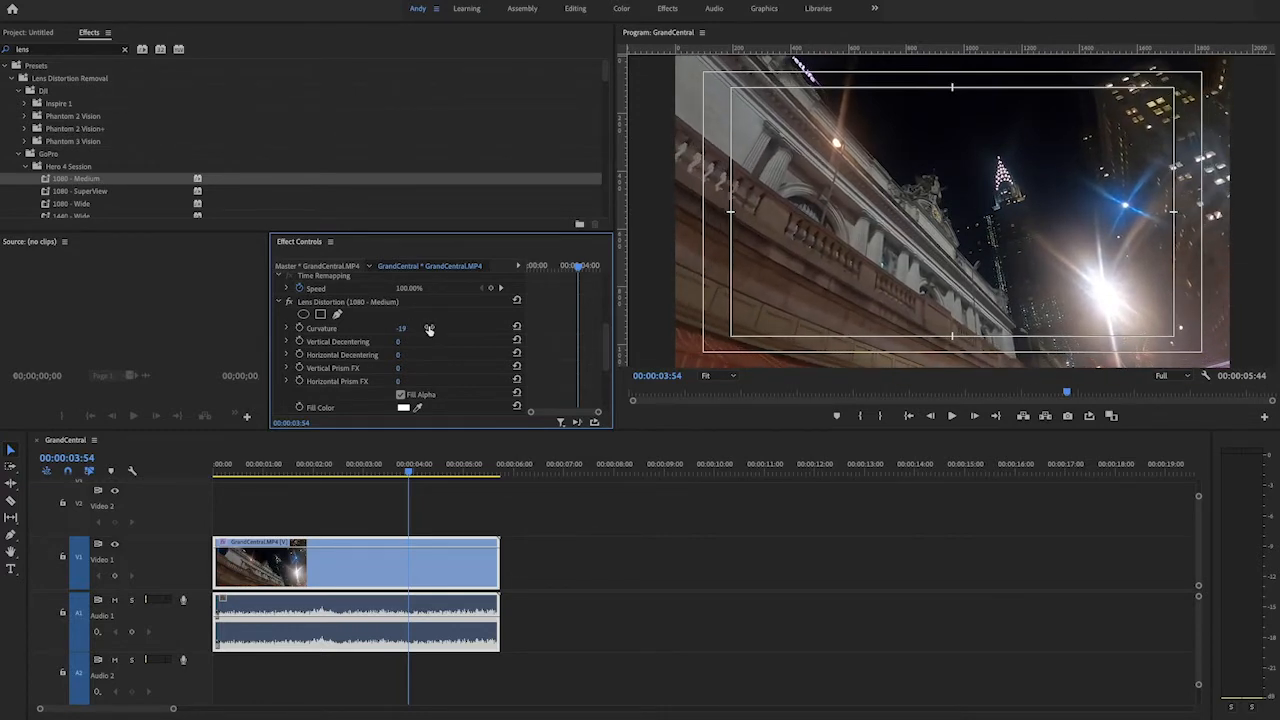
click(280, 470)
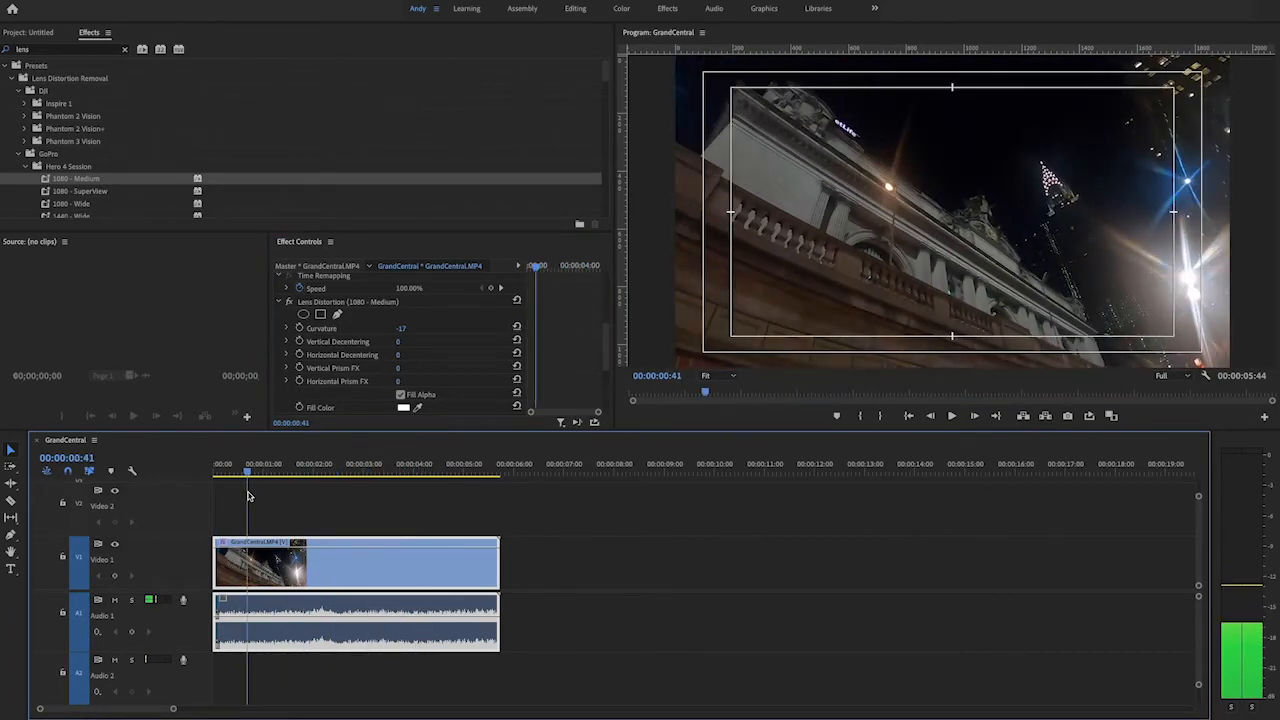
click(302, 314)
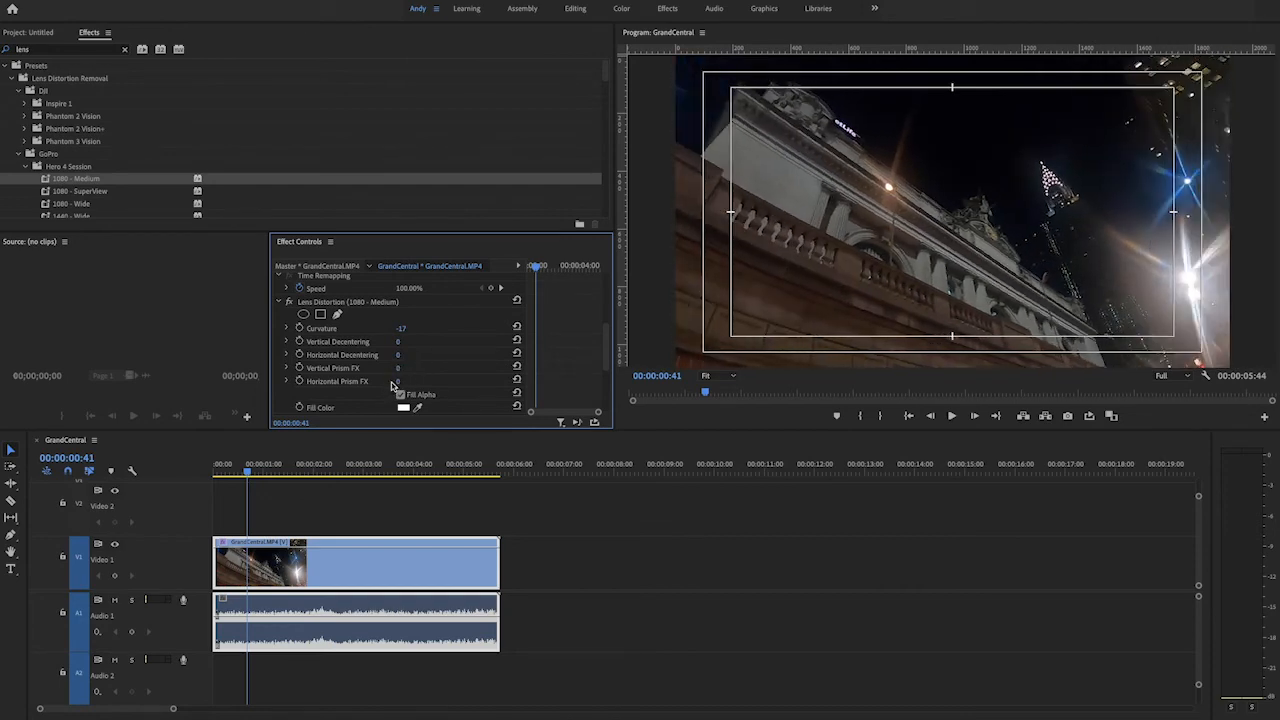
drag(401, 381, 380, 381)
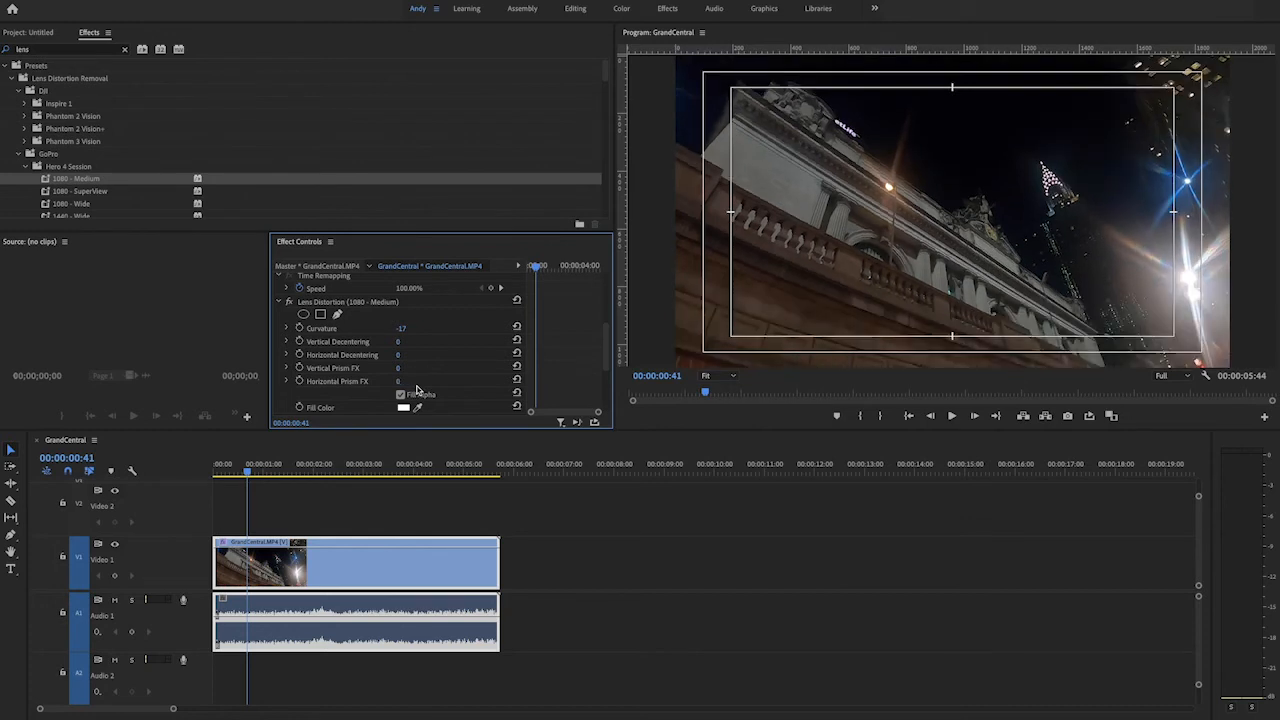
mouse_move(443, 378)
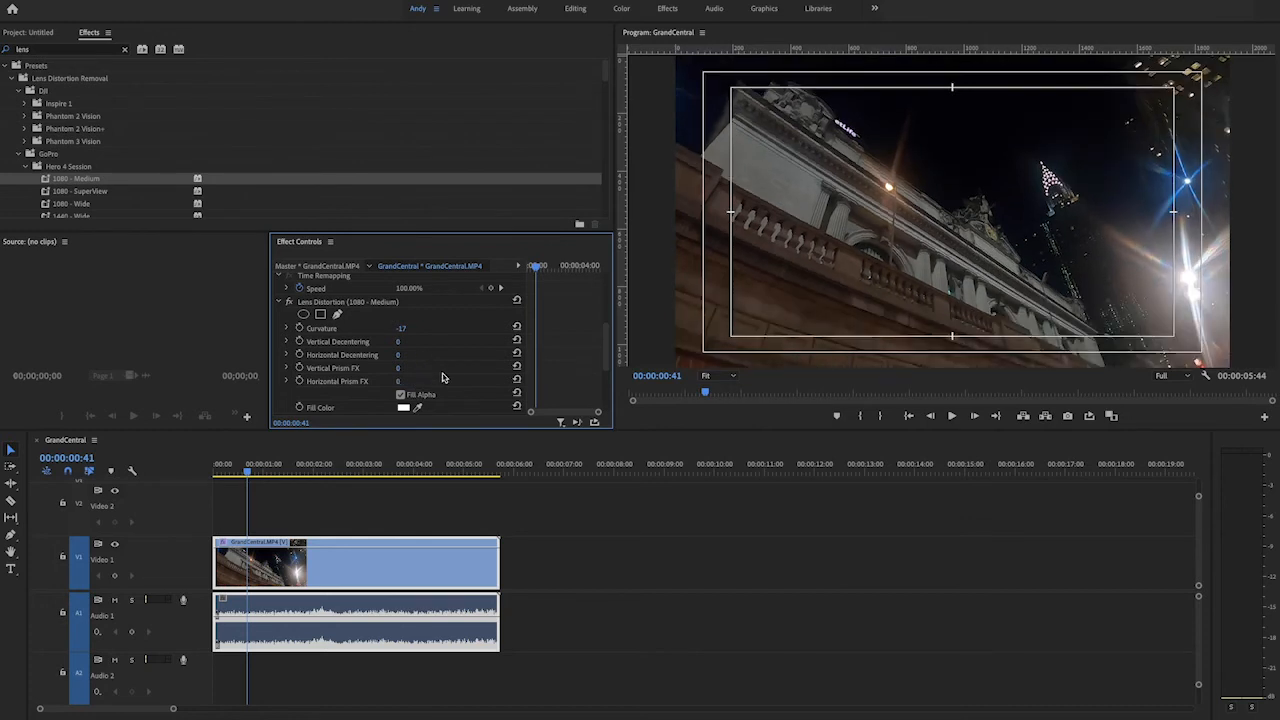